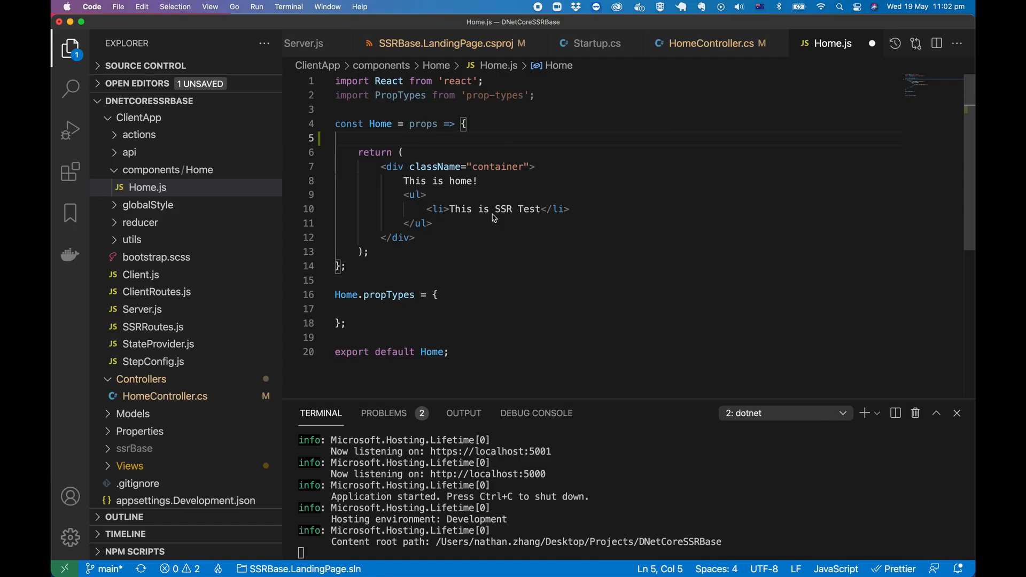
# - Add a bare window reference in Home, then switch to webpack.config.js where CLIENT is defined
pyautogui.write('window')
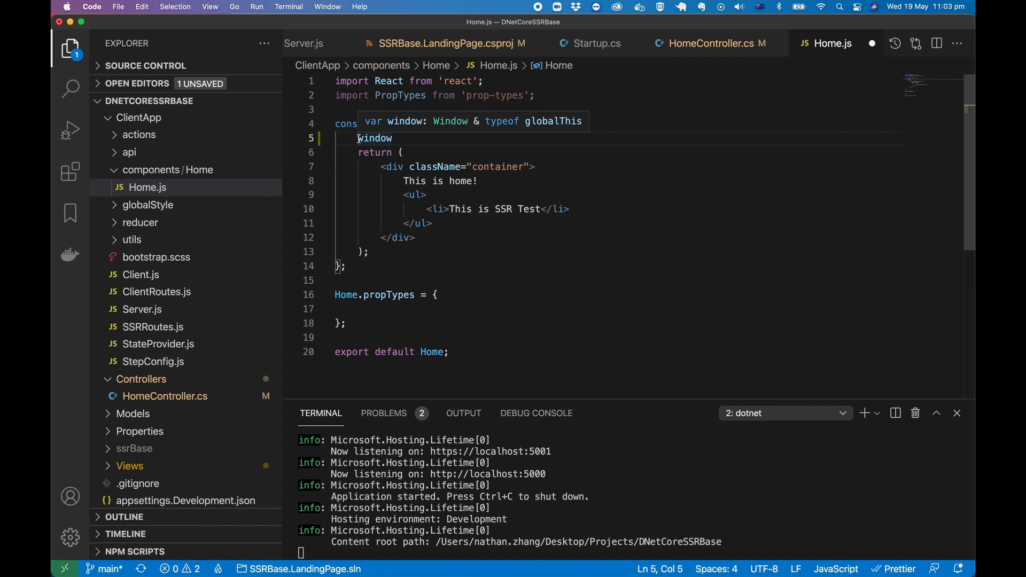
pyautogui.click(156, 482)
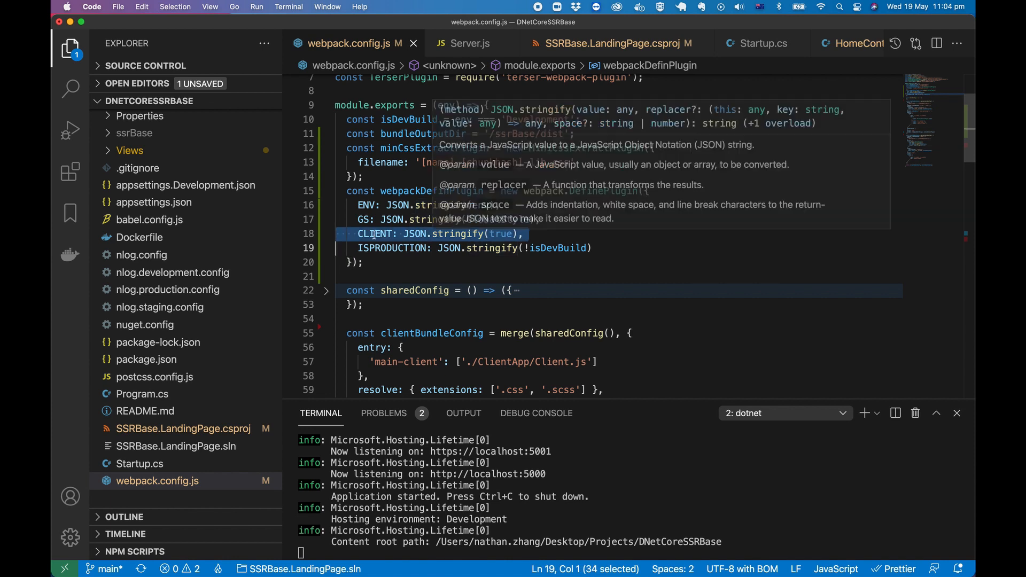
# - Select the CLIENT flag name in the DefinePlugin config before returning to Home.js
pyautogui.doubleClick(375, 234)
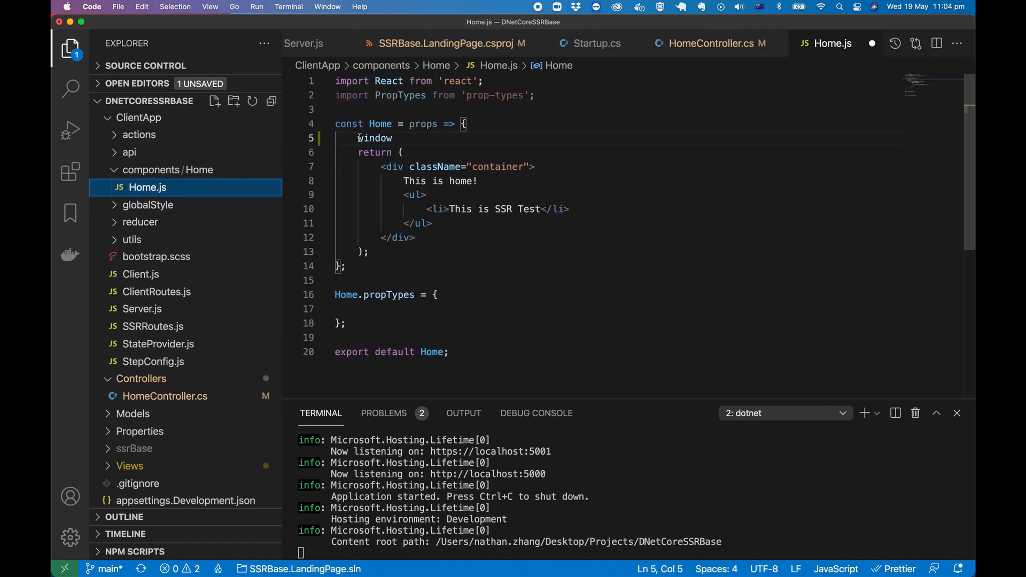
# - Rewrite line 5 as CLIENT ? window : "" so window is only touched on the client
pyautogui.write('C')
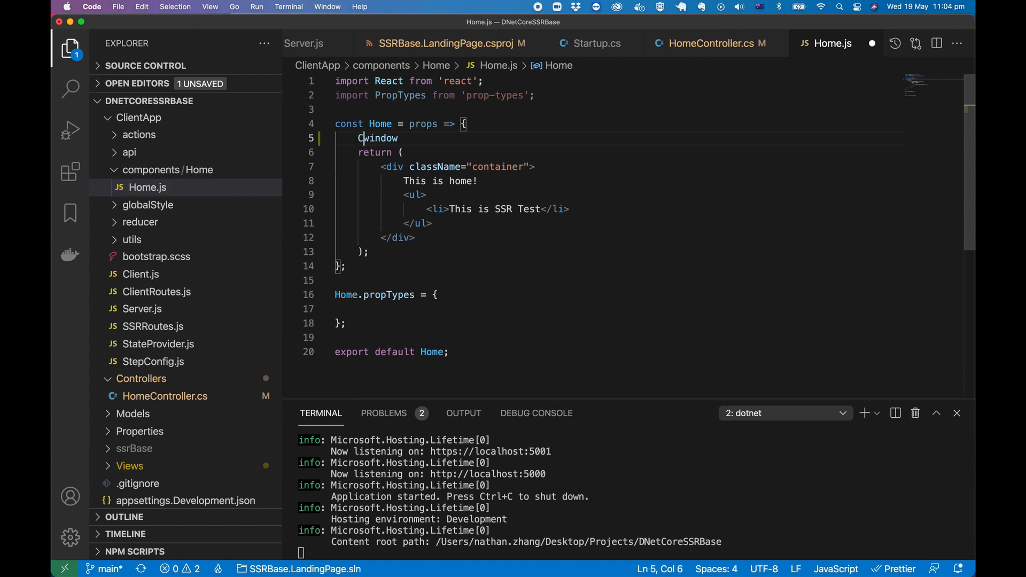
pyautogui.write('LIENT')
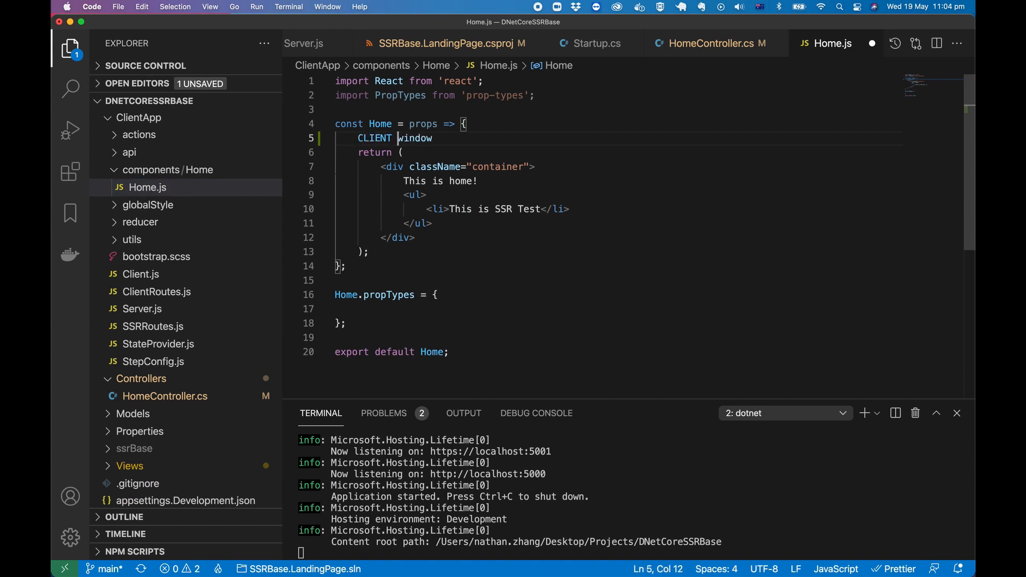
pyautogui.write('?')
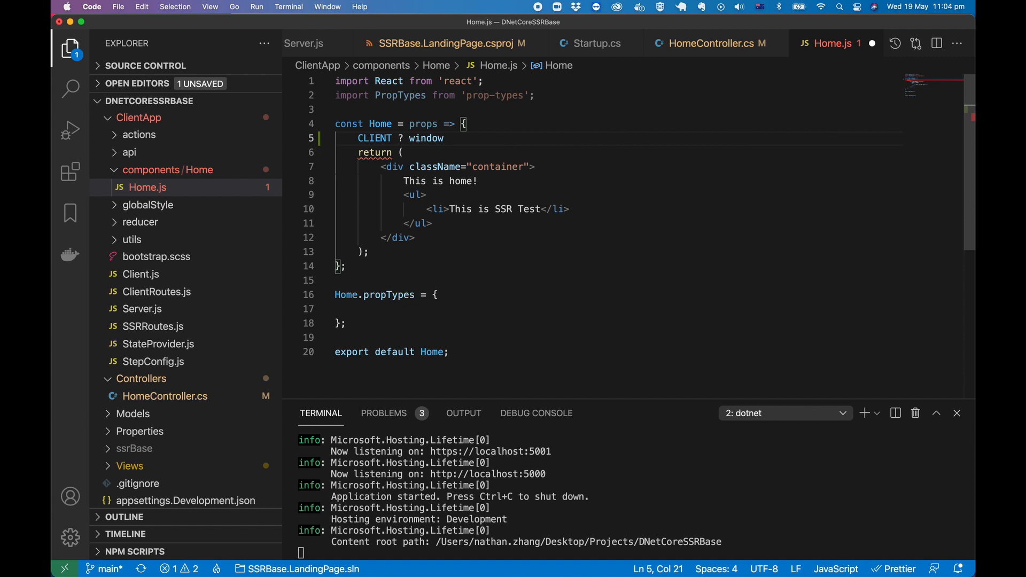
pyautogui.write(':')
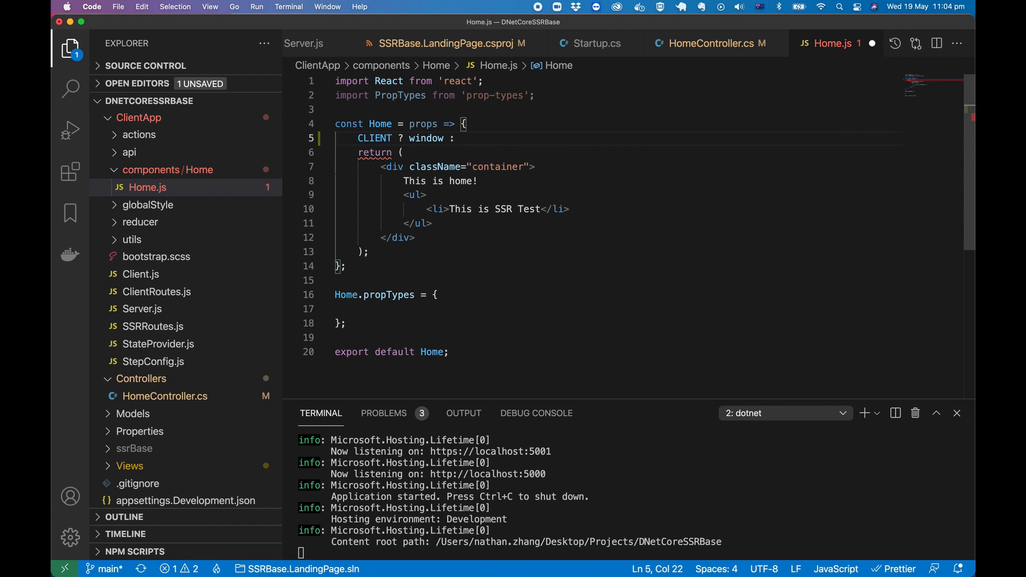
pyautogui.write('""')
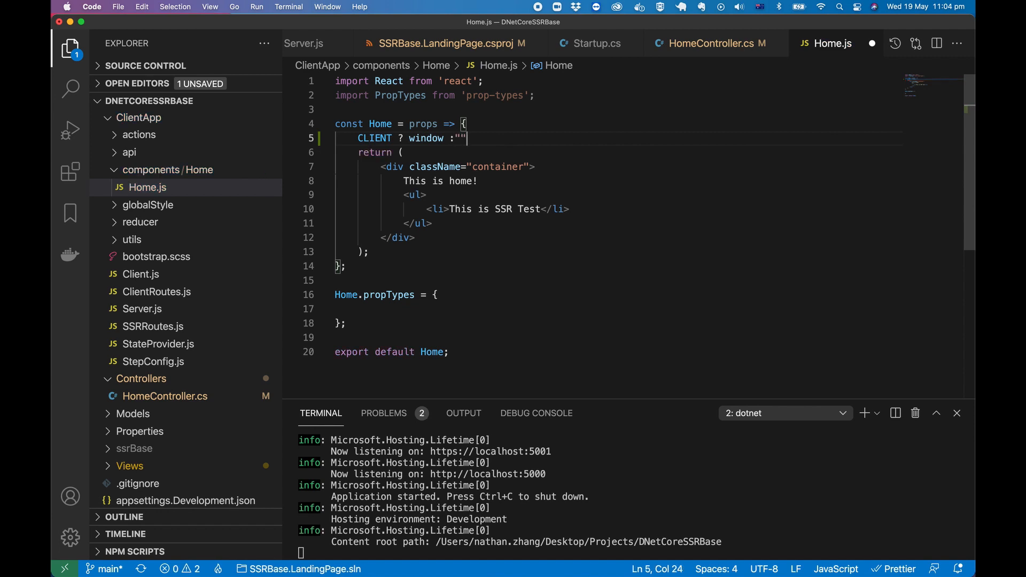